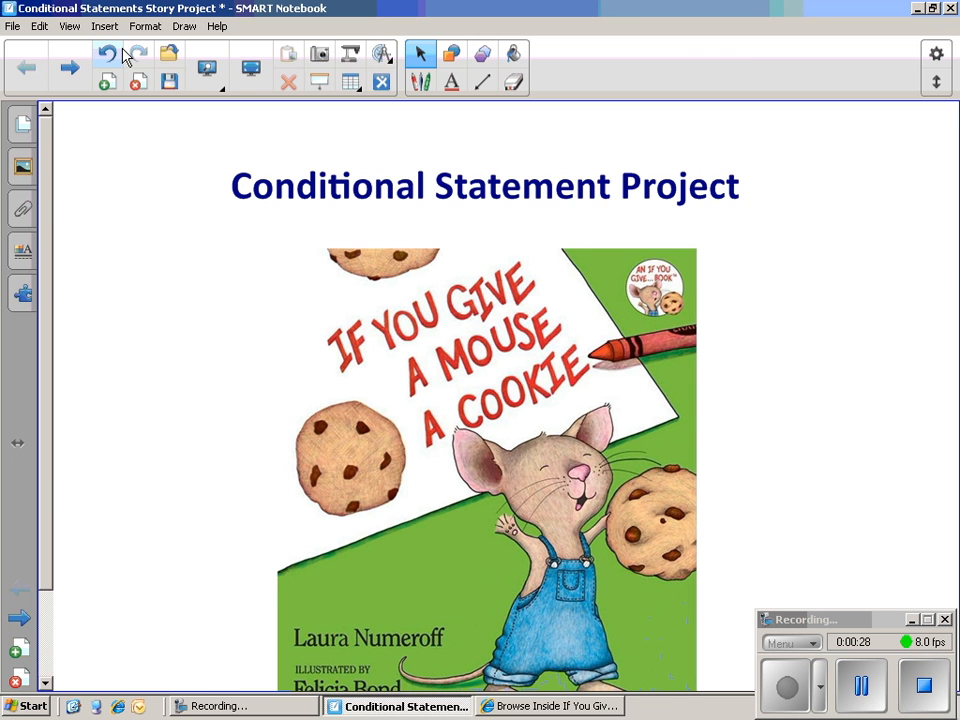
Switch to the online If You Give a Mouse a Cookie book and page forward to the straw page
left_click(552, 706)
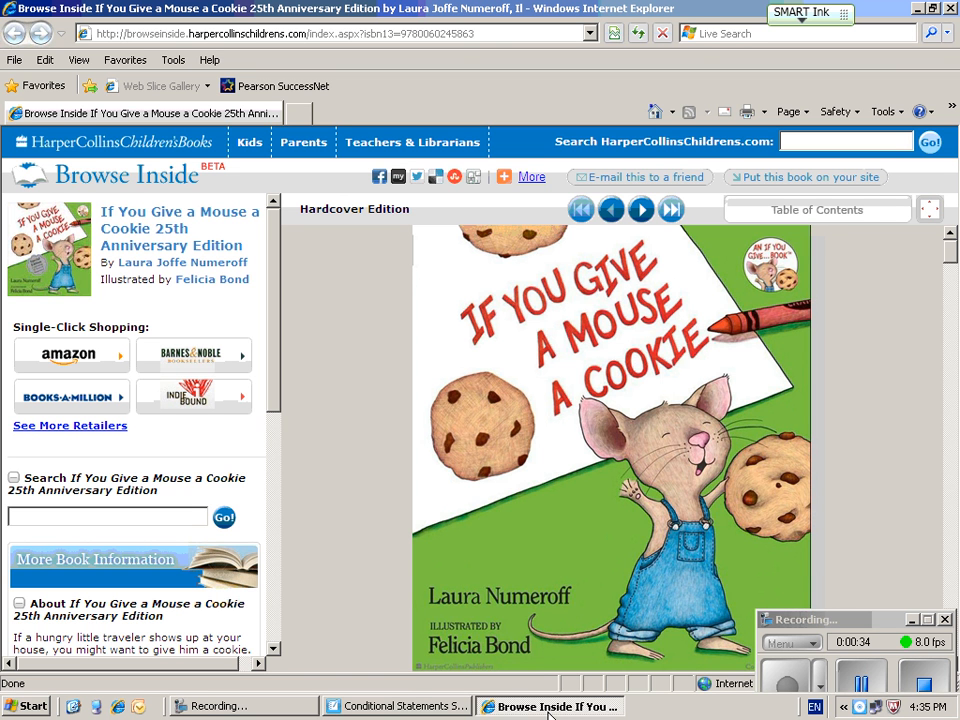
left_click(642, 210)
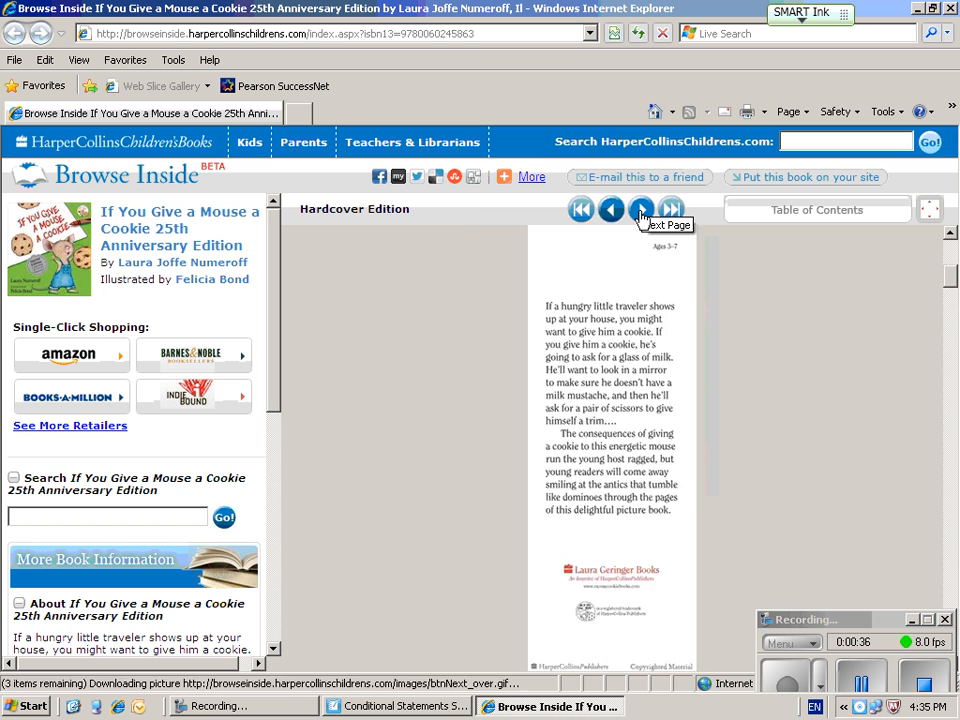
left_click(640, 210)
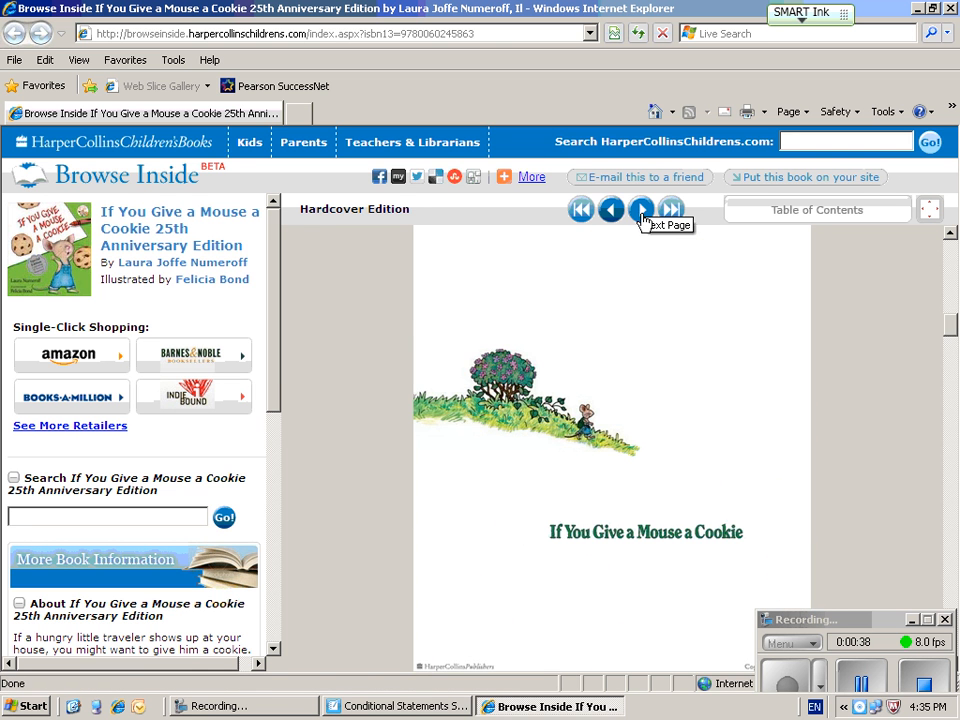
left_click(640, 210)
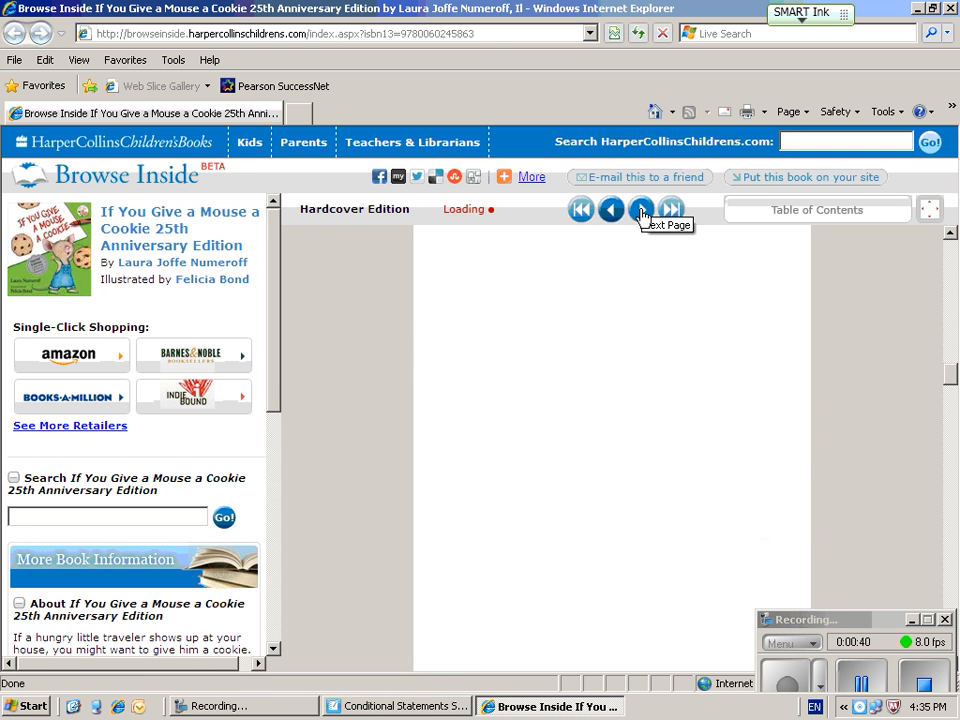
left_click(640, 210)
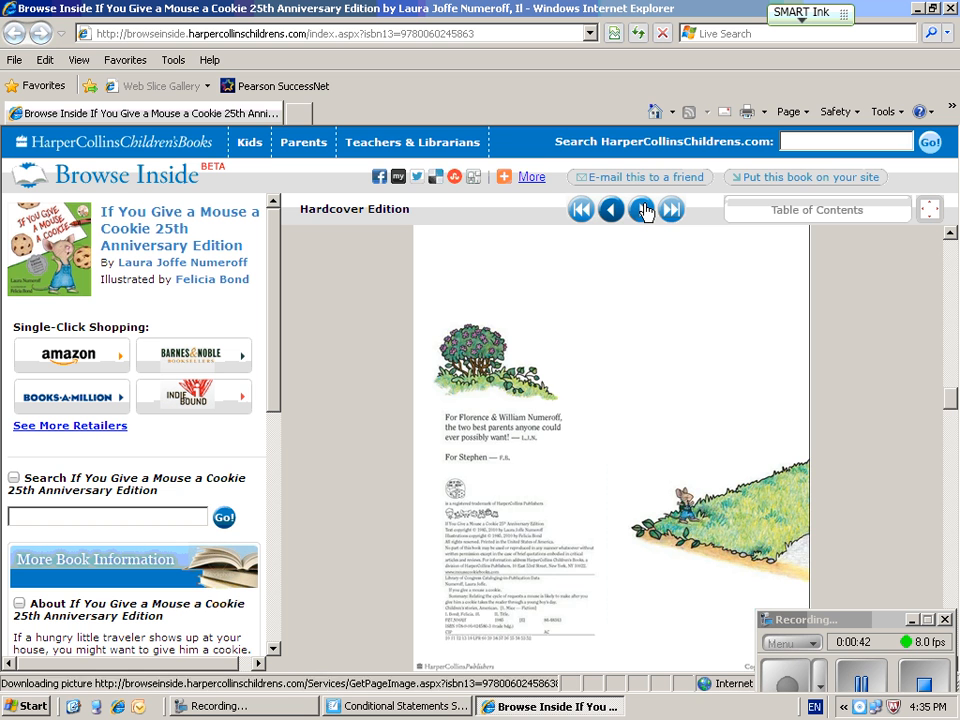
left_click(642, 210)
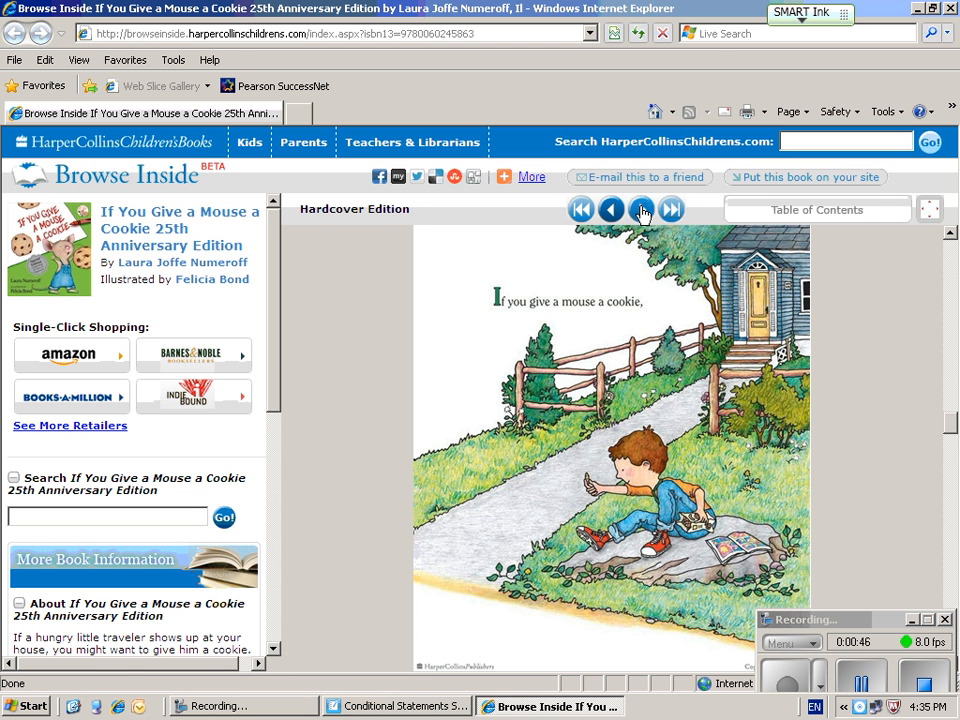
left_click(642, 210)
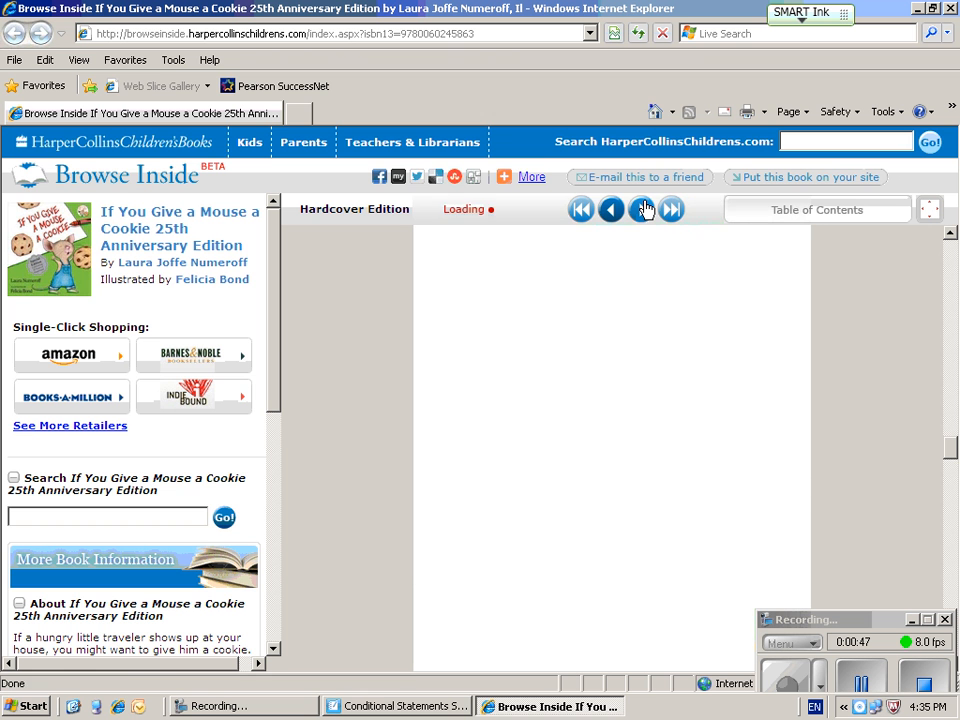
left_click(642, 210)
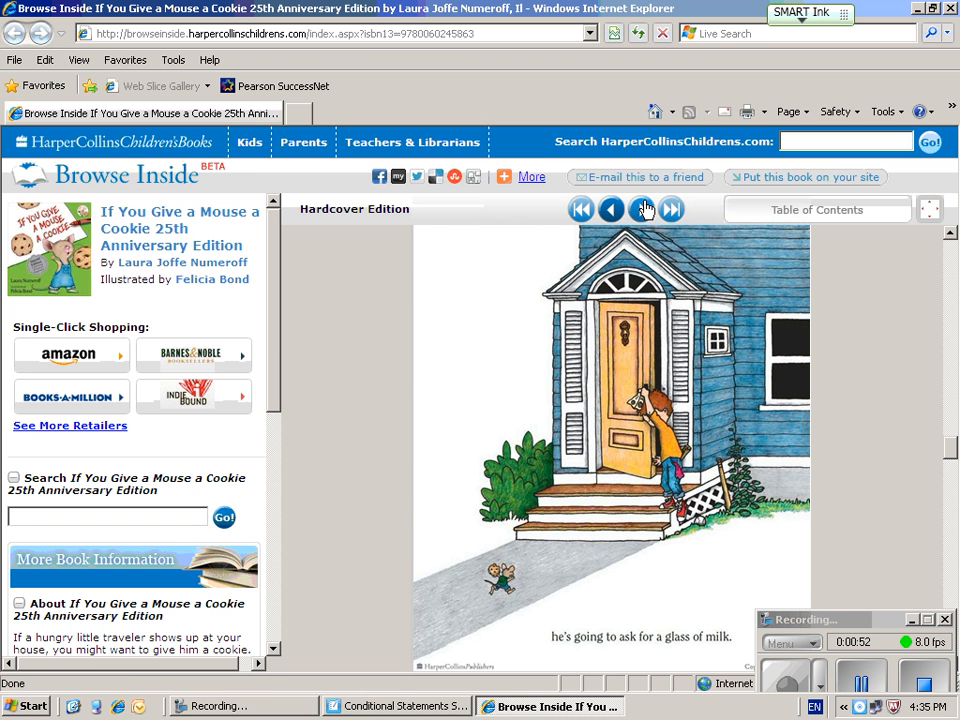
left_click(642, 210)
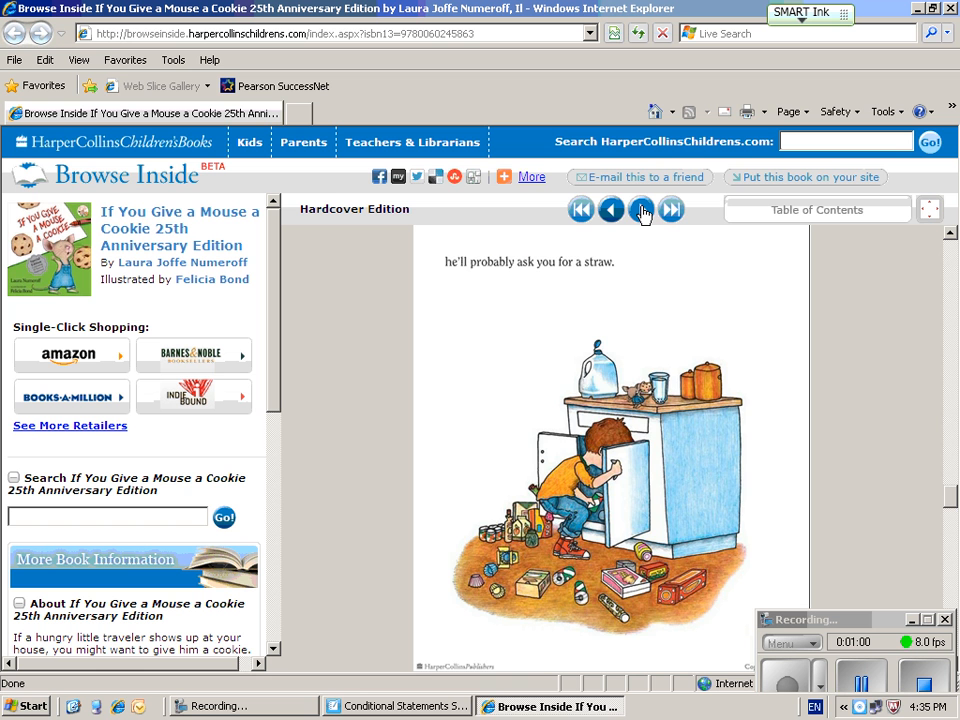
Page through the napkin, mirror, trim and sweeping pages to the author and illustrator page
left_click(644, 210)
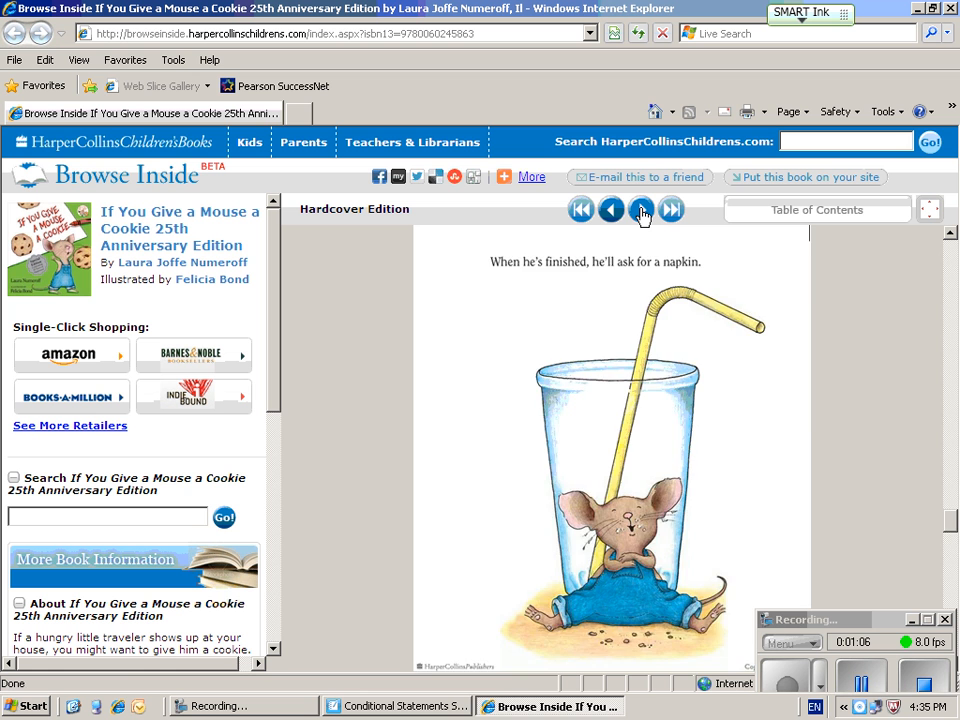
left_click(640, 210)
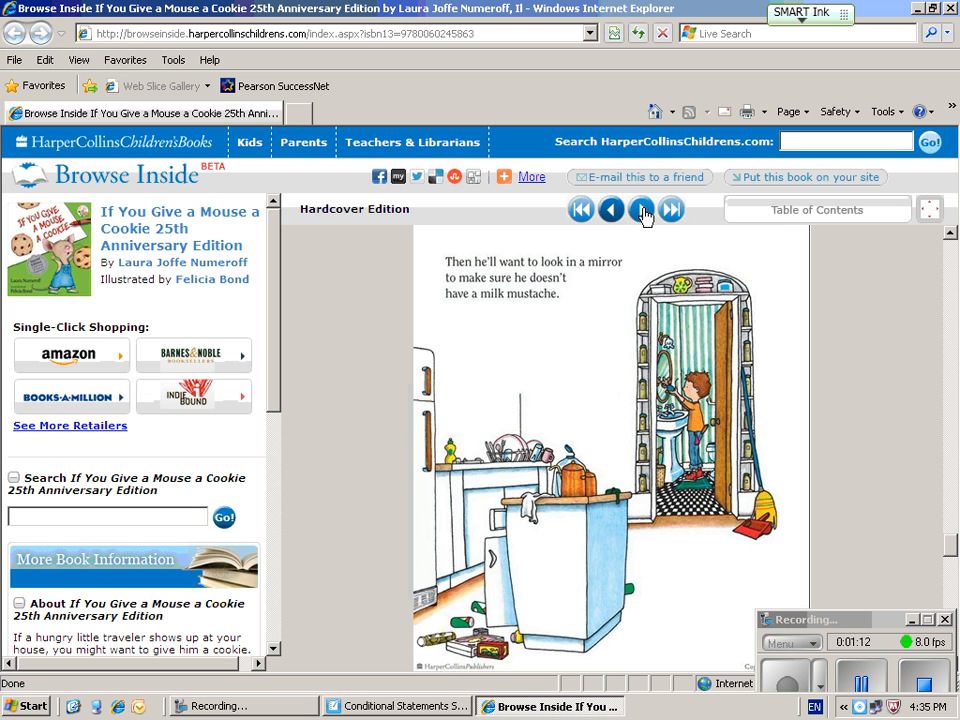
left_click(642, 210)
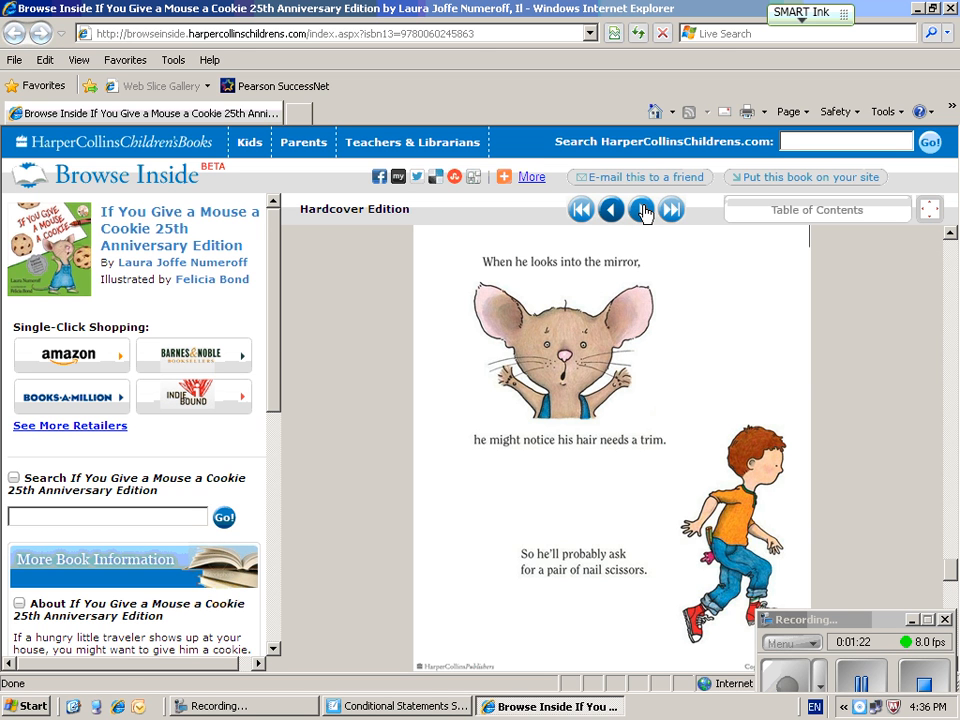
left_click(642, 210)
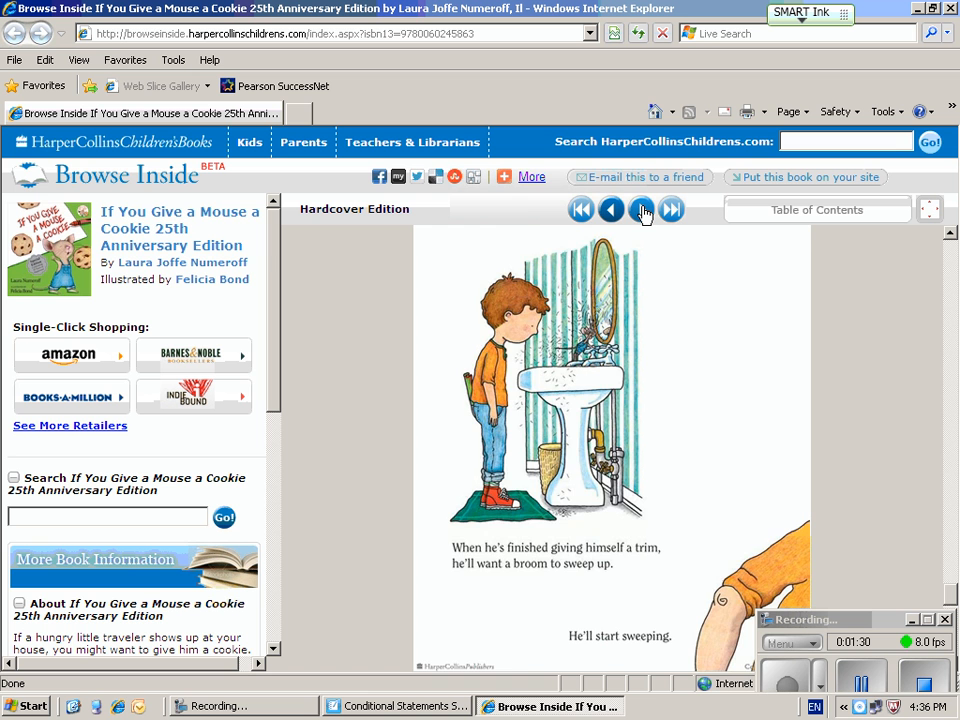
left_click(640, 210)
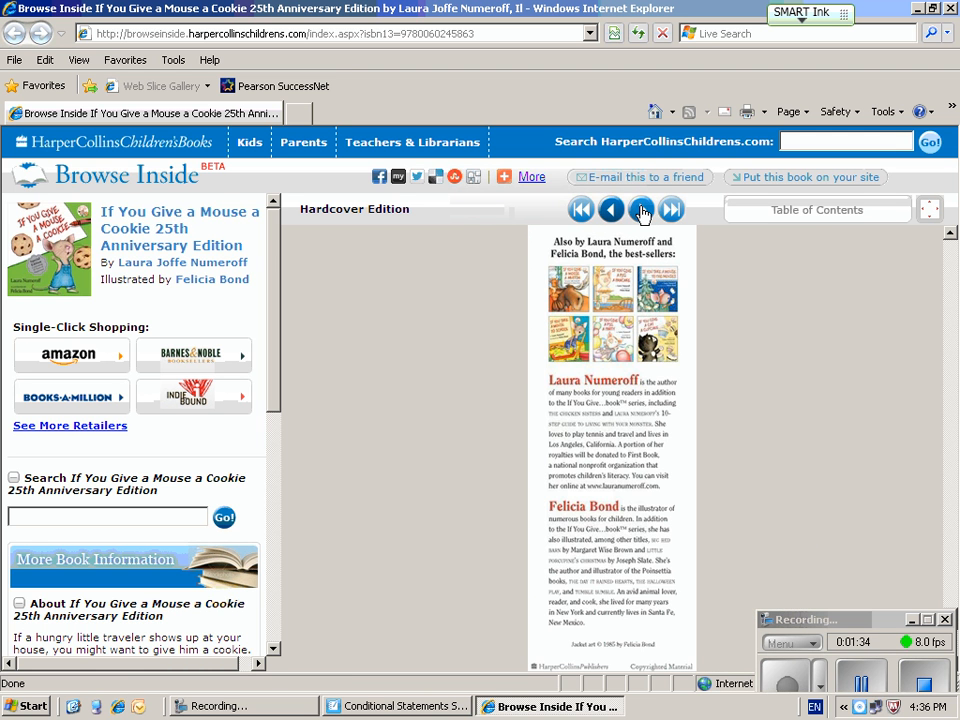
left_click(612, 210)
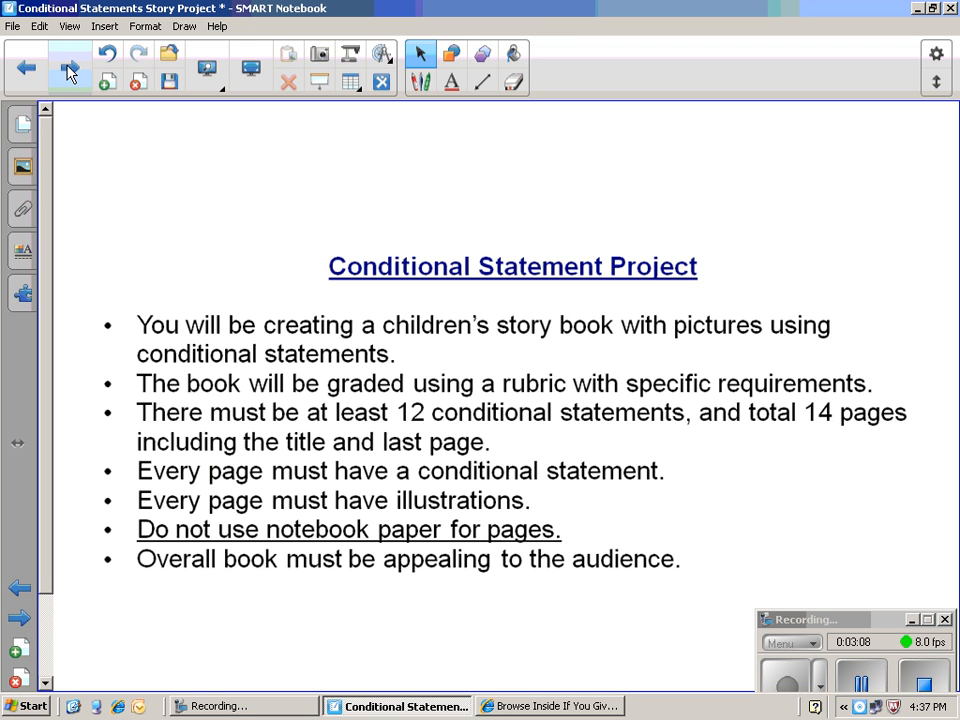
Advance from the requirements slide to the grading rubric page totaling 100 points
left_click(20, 616)
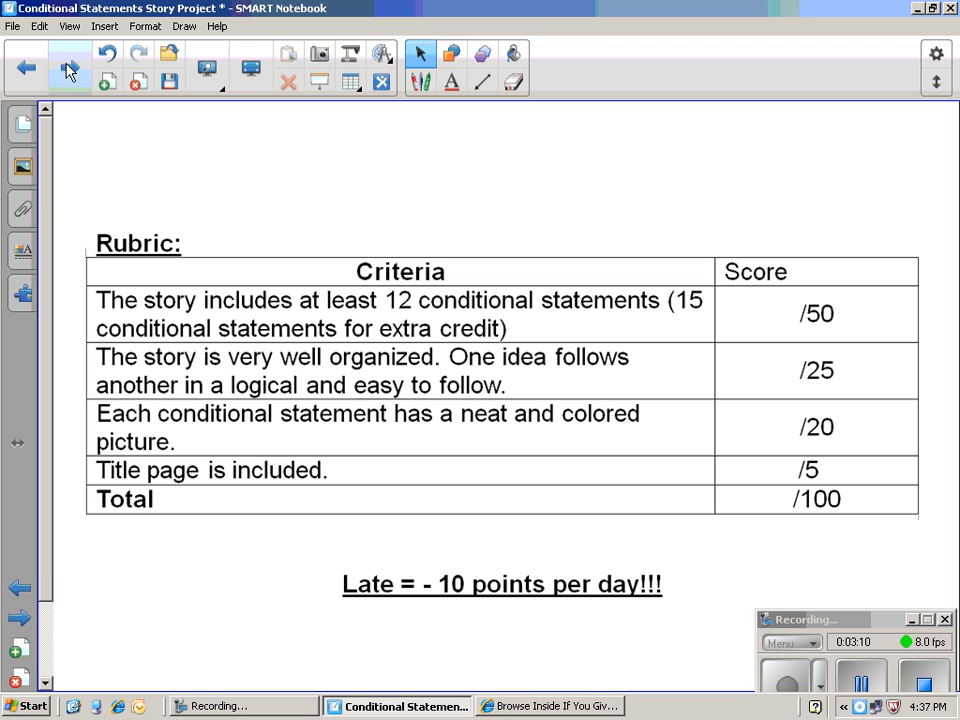